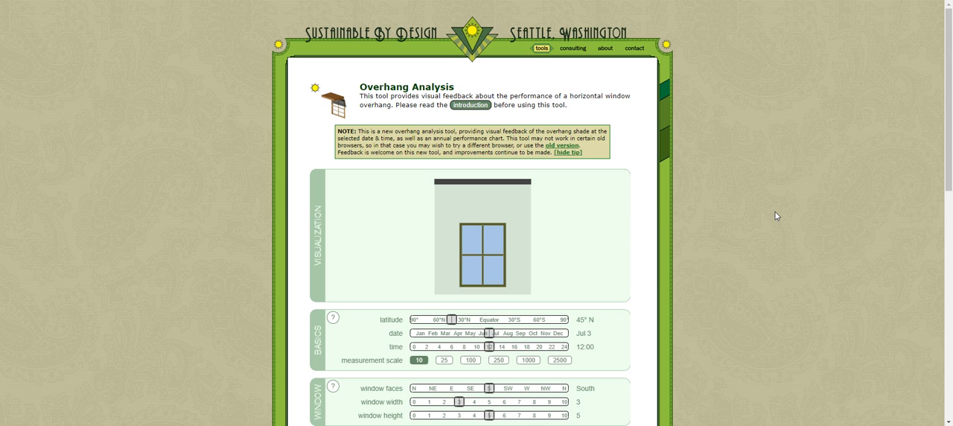
{"action": "mouse_move", "coordinate": [630, 219]}
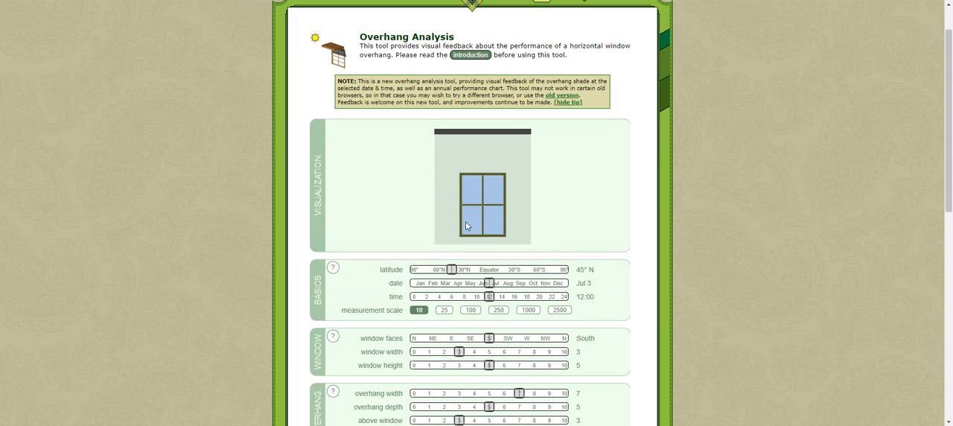
{"action": "mouse_move", "coordinate": [159, 69]}
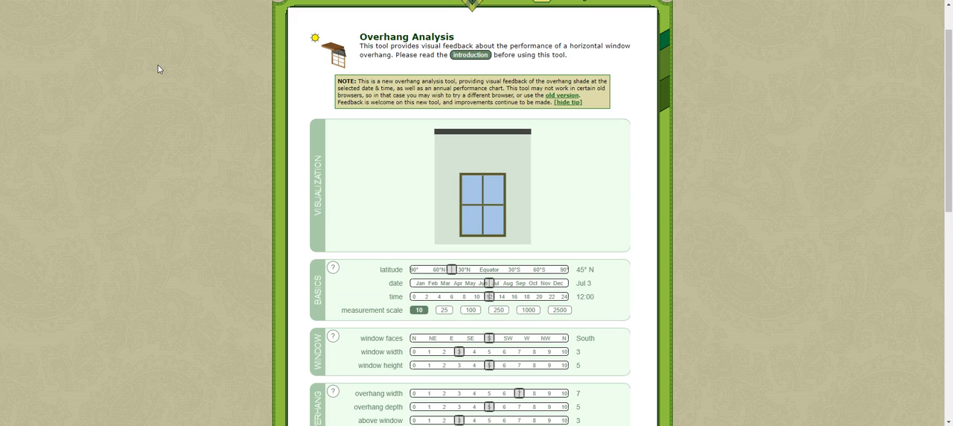
Set the analysis time to 10:05 and the date to October 7
{"action": "scroll", "scroll_direction": "down", "scroll_amount": 3}
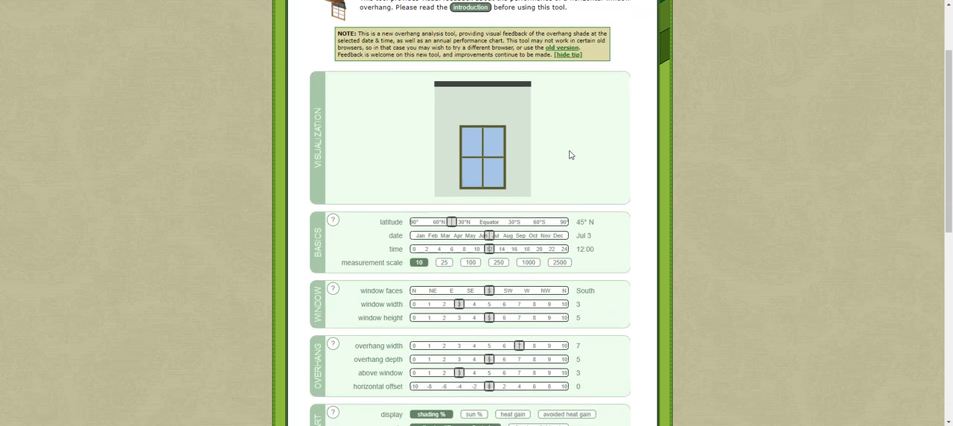
{"action": "scroll", "scroll_direction": "down", "scroll_amount": 3}
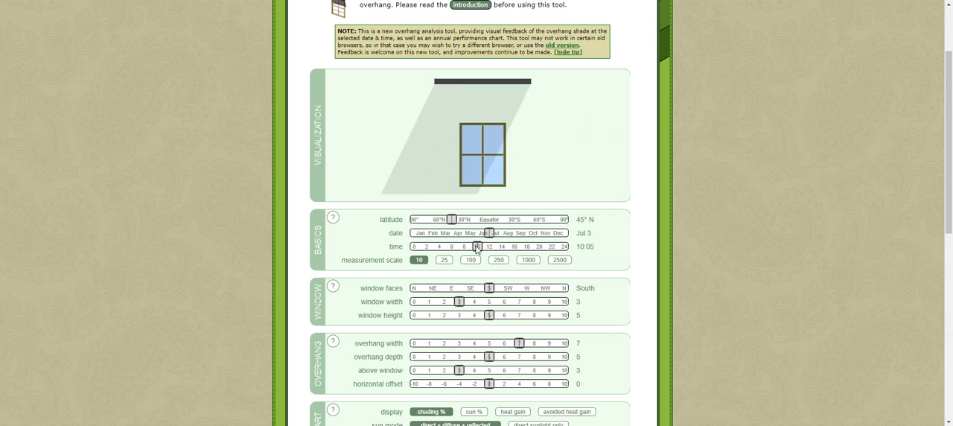
{"action": "left_click", "coordinate": [480, 233]}
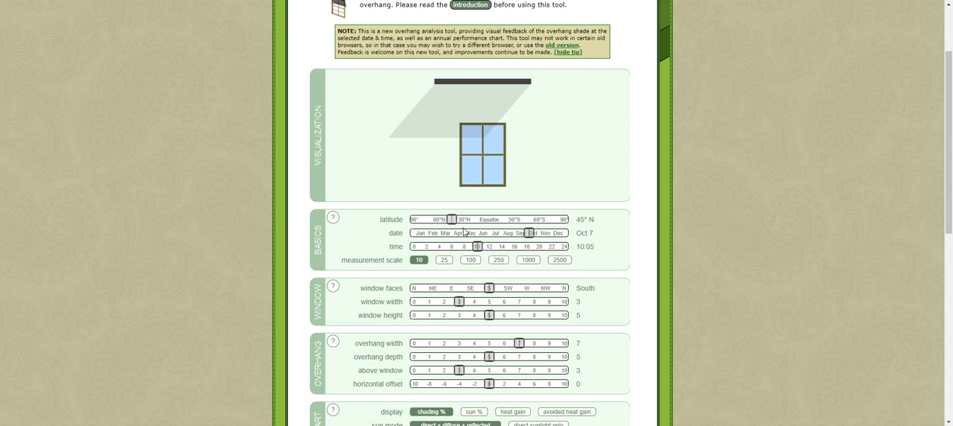
Set latitude to 51° N and the window facing to 15° E of S
{"action": "scroll", "scroll_direction": "down", "scroll_amount": 3}
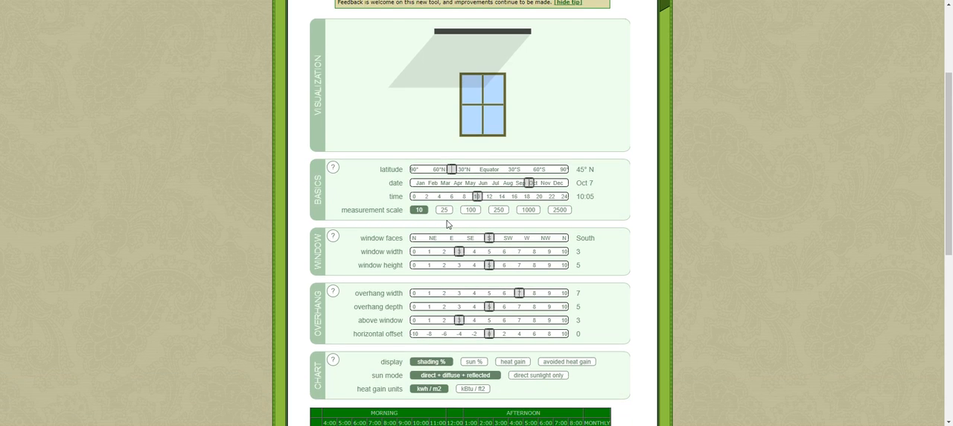
{"action": "mouse_move", "coordinate": [452, 169]}
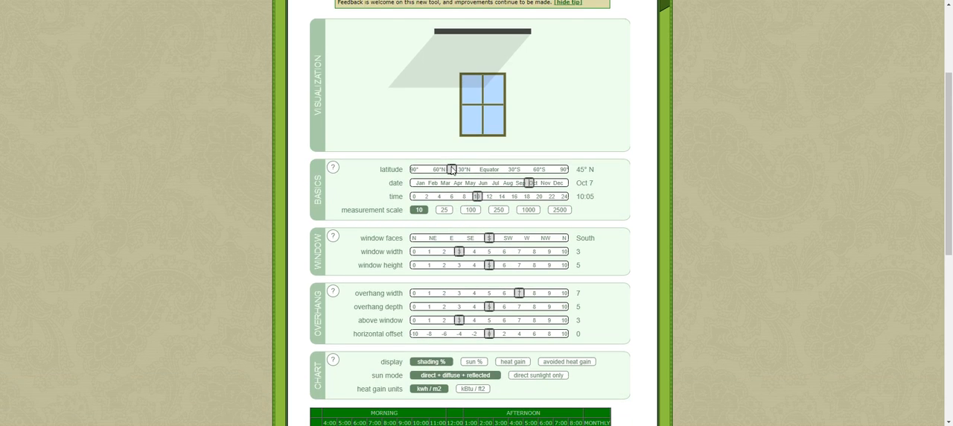
{"action": "left_click", "coordinate": [450, 169]}
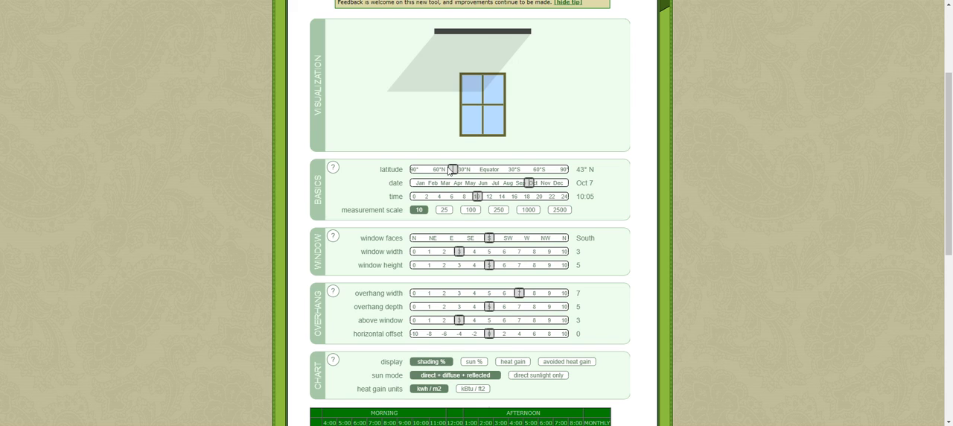
{"action": "left_click_drag", "start_coordinate": [451, 168], "coordinate": [438, 168]}
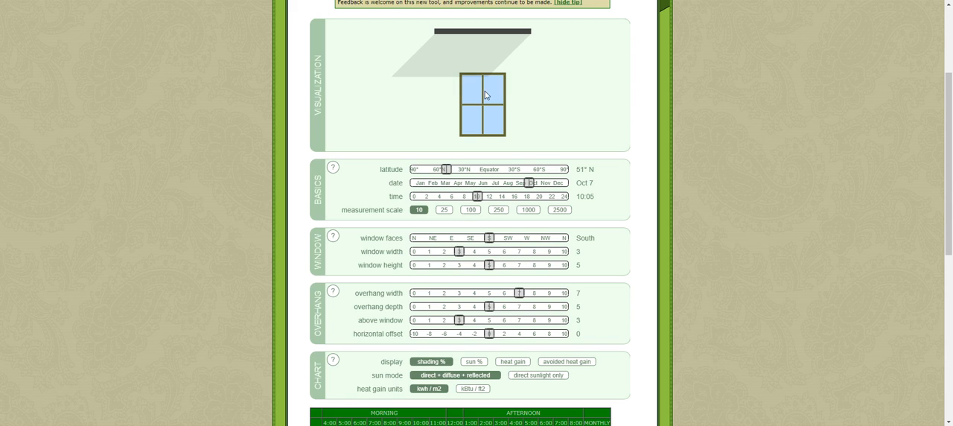
{"action": "mouse_move", "coordinate": [476, 192]}
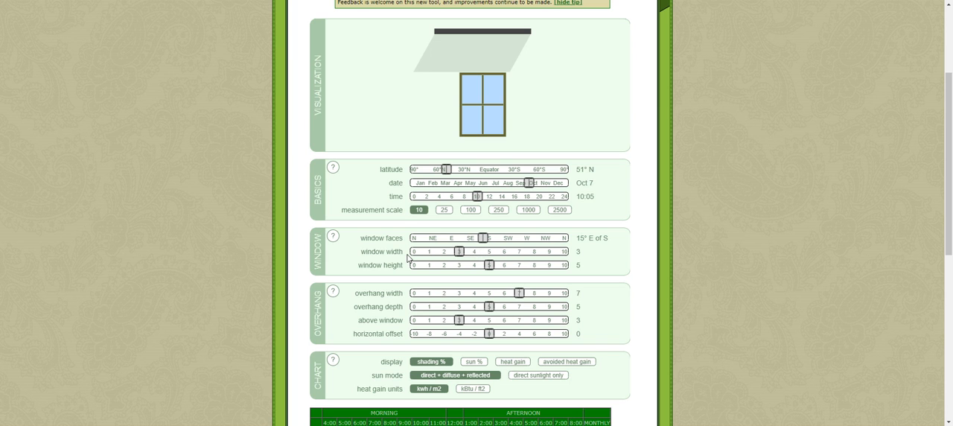
{"action": "scroll", "scroll_direction": "down", "scroll_amount": 3}
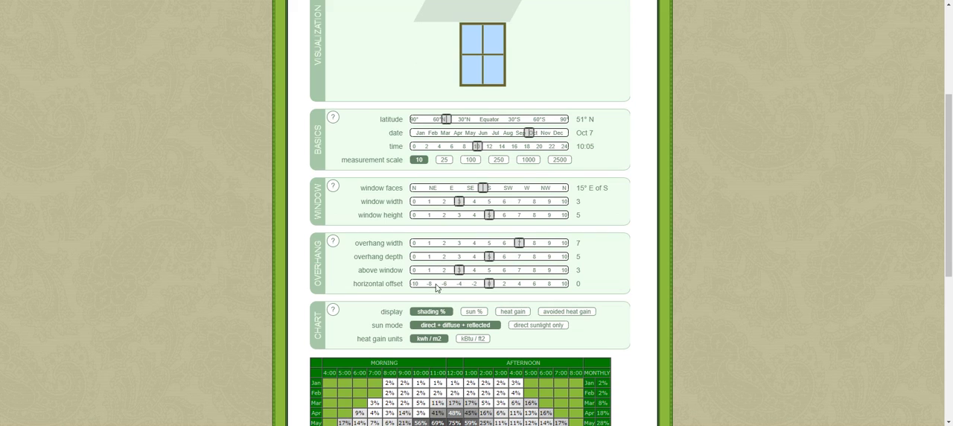
{"action": "mouse_move", "coordinate": [437, 236]}
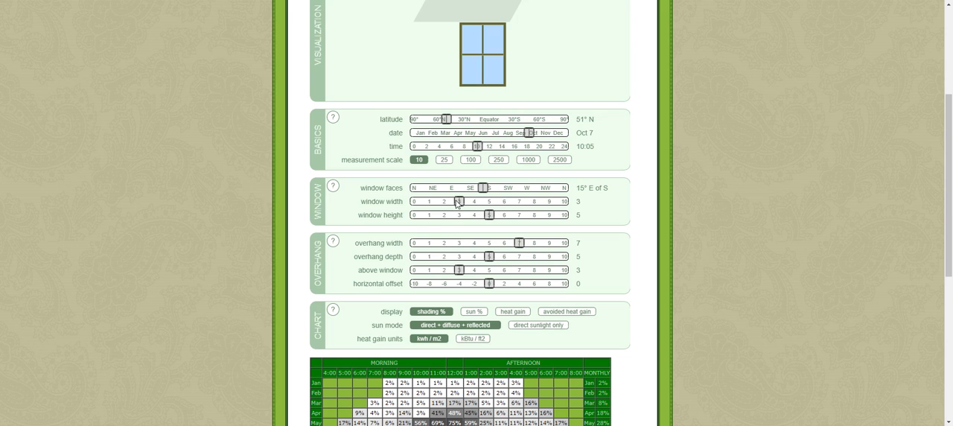
Shrink the window width and height sliders to 1.5 m each
{"action": "left_click_drag", "start_coordinate": [456, 202], "coordinate": [433, 202]}
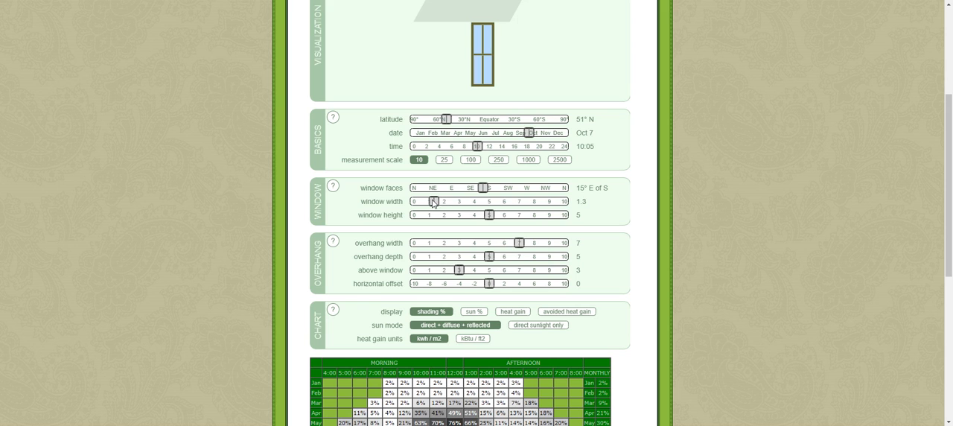
{"action": "left_click_drag", "start_coordinate": [433, 201], "coordinate": [440, 201]}
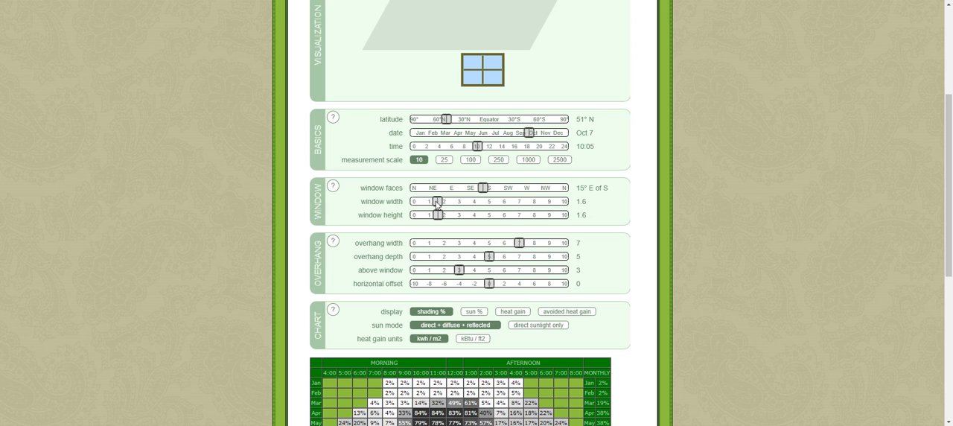
{"action": "left_click_drag", "start_coordinate": [440, 201], "coordinate": [436, 201]}
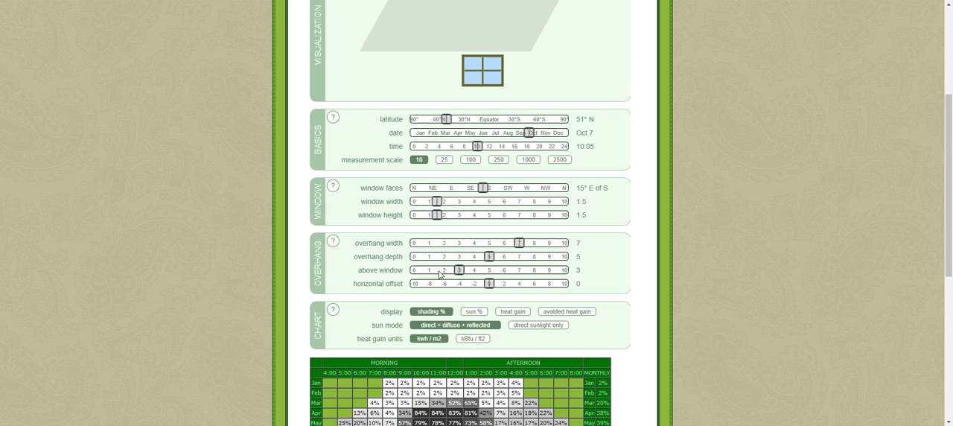
{"action": "scroll", "scroll_direction": "up", "scroll_amount": 3}
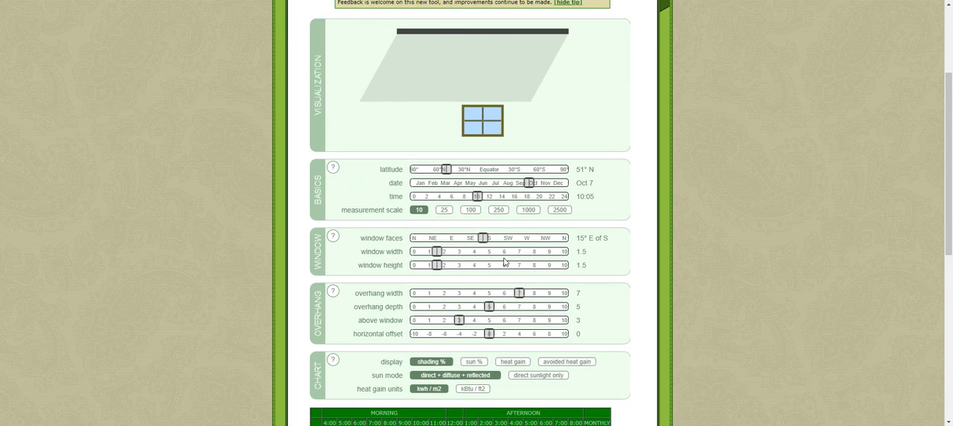
Set overhang width to 5.1, depth to 1, and 0.2 above the window
{"action": "left_click_drag", "start_coordinate": [506, 293], "coordinate": [514, 292]}
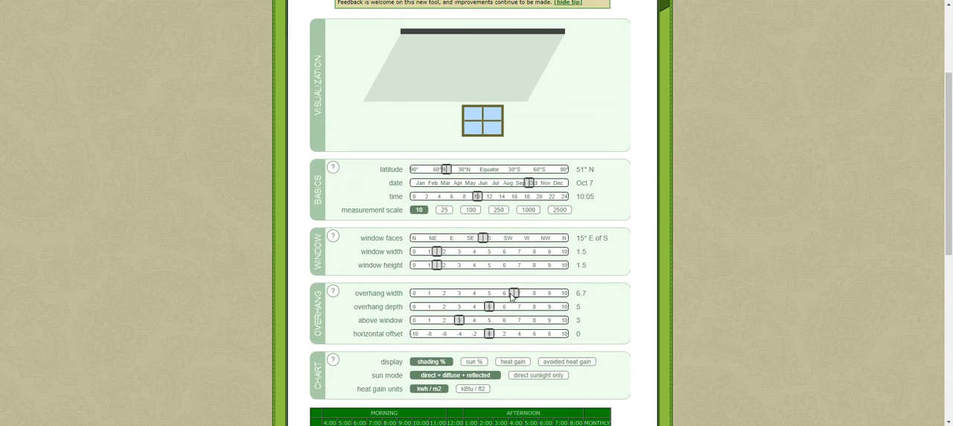
{"action": "left_click_drag", "start_coordinate": [511, 293], "coordinate": [490, 292]}
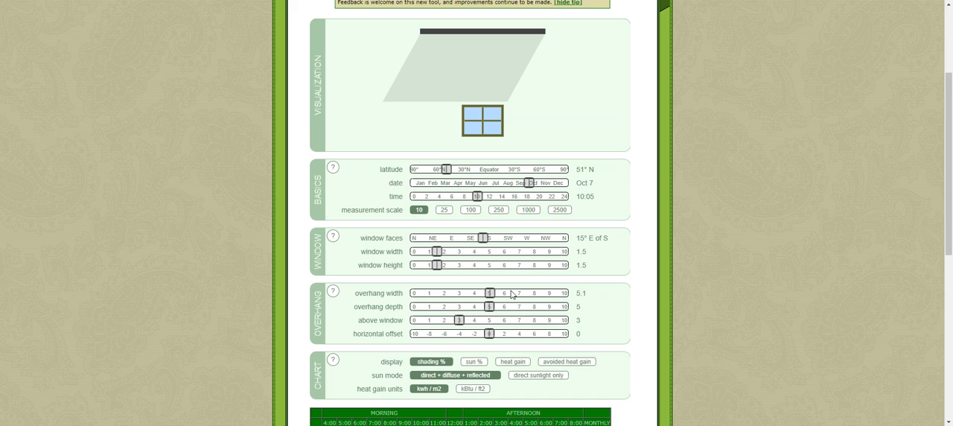
{"action": "mouse_move", "coordinate": [491, 315]}
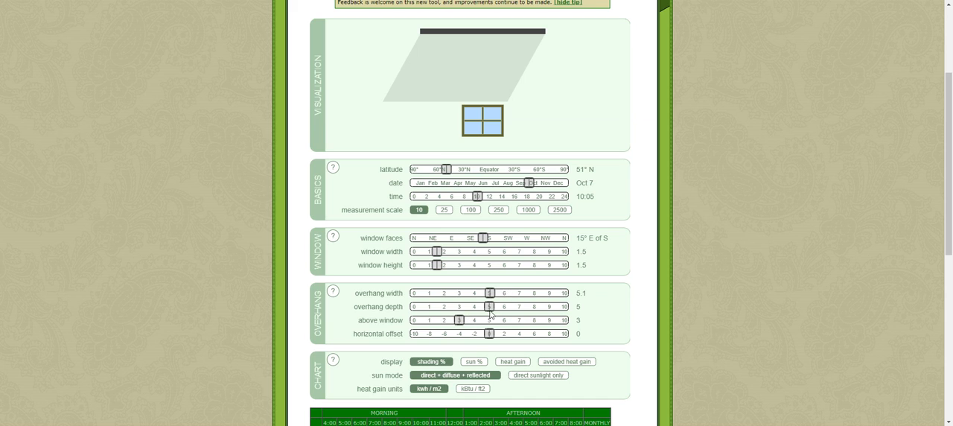
{"action": "left_click_drag", "start_coordinate": [489, 306], "coordinate": [476, 306]}
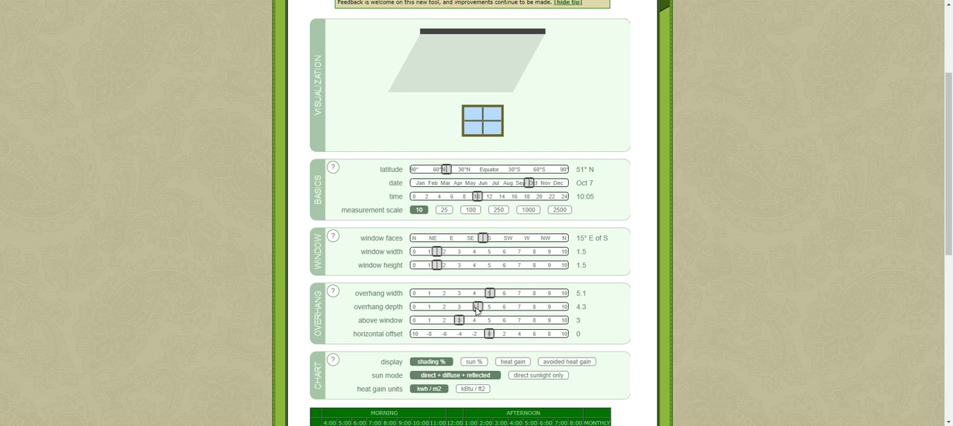
{"action": "left_click_drag", "start_coordinate": [476, 306], "coordinate": [432, 306]}
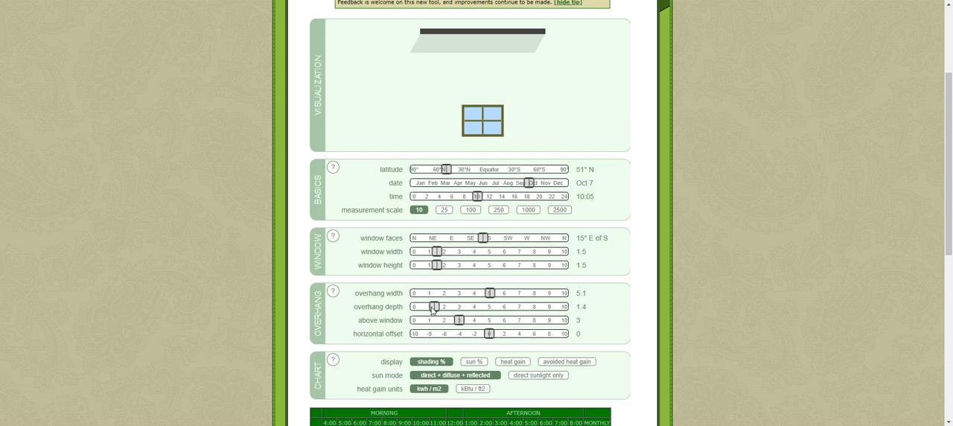
{"action": "left_click", "coordinate": [430, 306]}
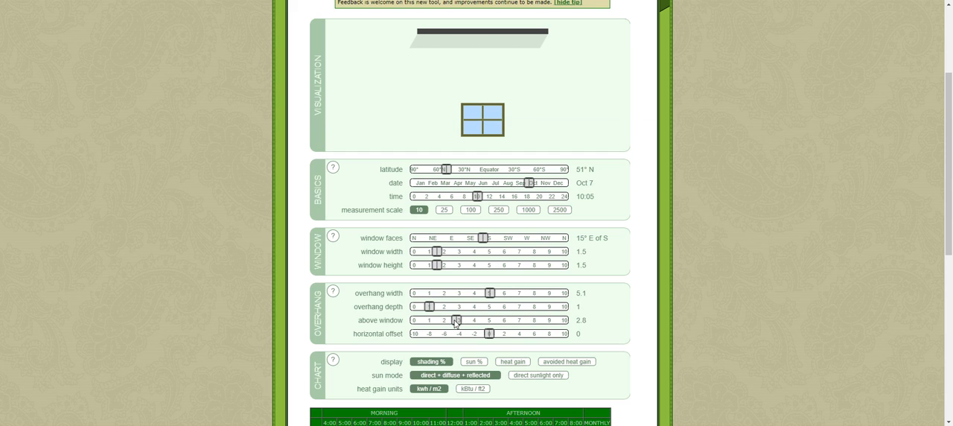
{"action": "left_click_drag", "start_coordinate": [454, 320], "coordinate": [422, 320]}
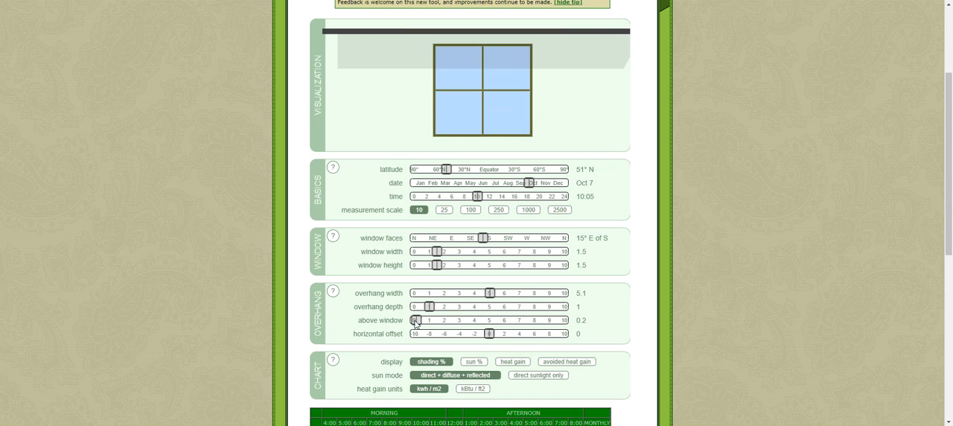
{"action": "mouse_move", "coordinate": [493, 345]}
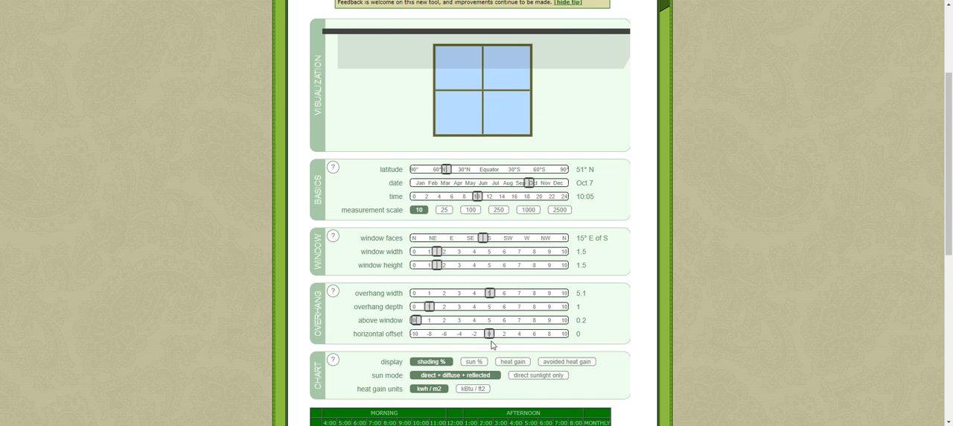
Try horizontal offsets of -2.4 and 3.4, then recentre the overhang at 0
{"action": "left_click_drag", "start_coordinate": [489, 332], "coordinate": [468, 332]}
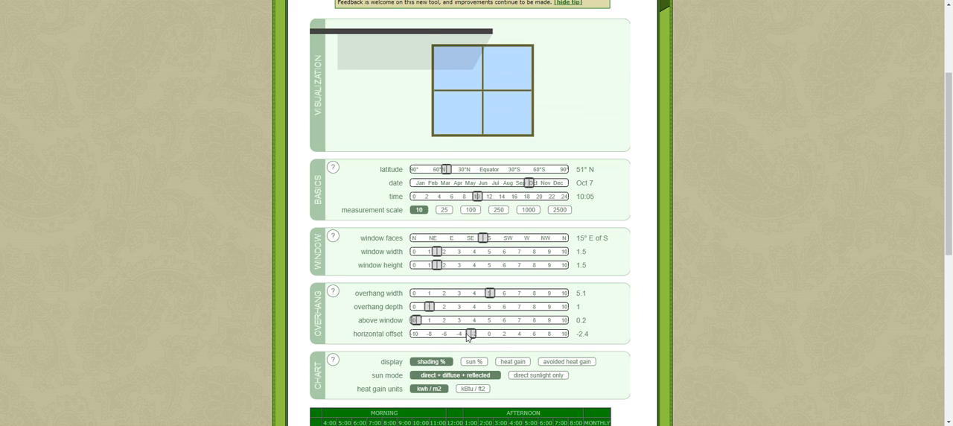
{"action": "left_click_drag", "start_coordinate": [454, 334], "coordinate": [497, 333]}
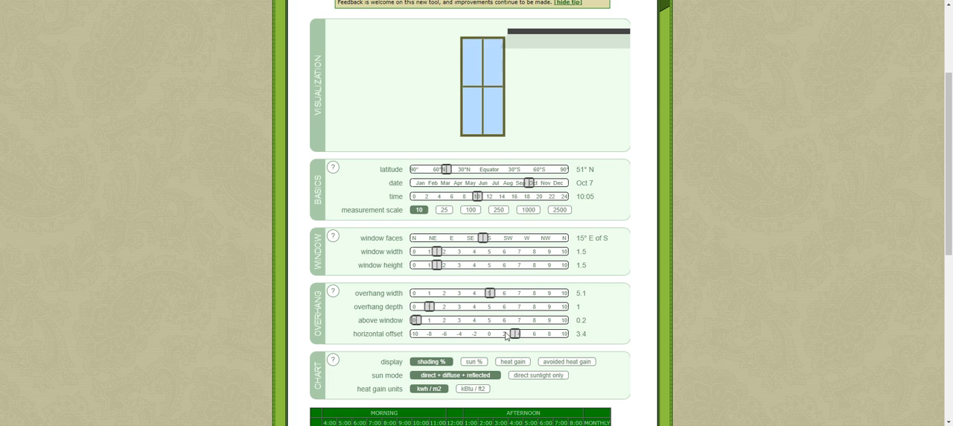
{"action": "left_click_drag", "start_coordinate": [503, 334], "coordinate": [488, 334]}
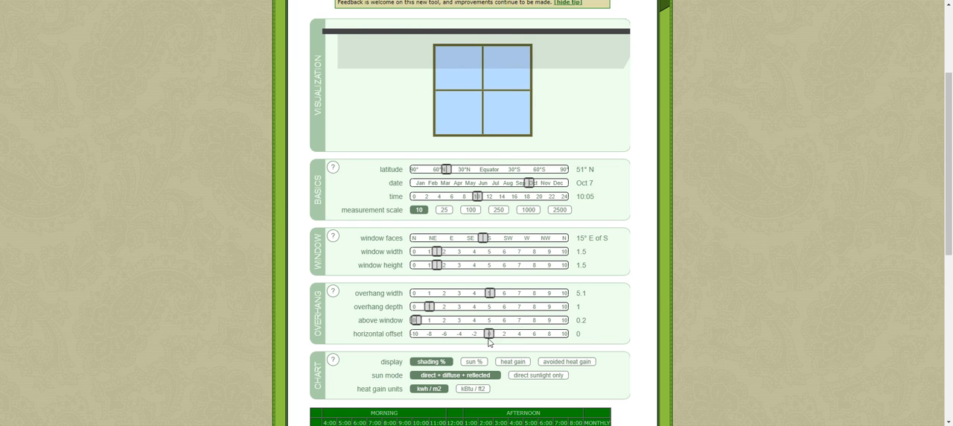
{"action": "scroll", "scroll_direction": "down", "scroll_amount": 3}
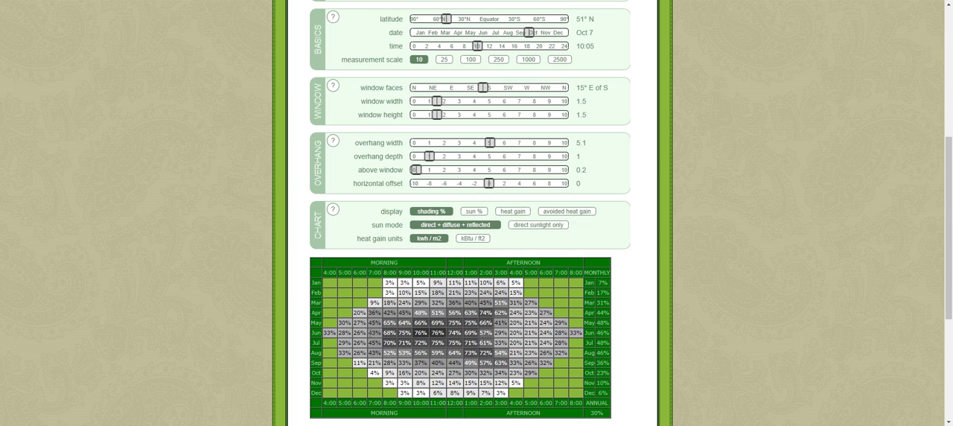
Scroll to the month-by-hour shading chart reporting 30% annual shading
{"action": "scroll", "scroll_direction": "up", "scroll_amount": 3}
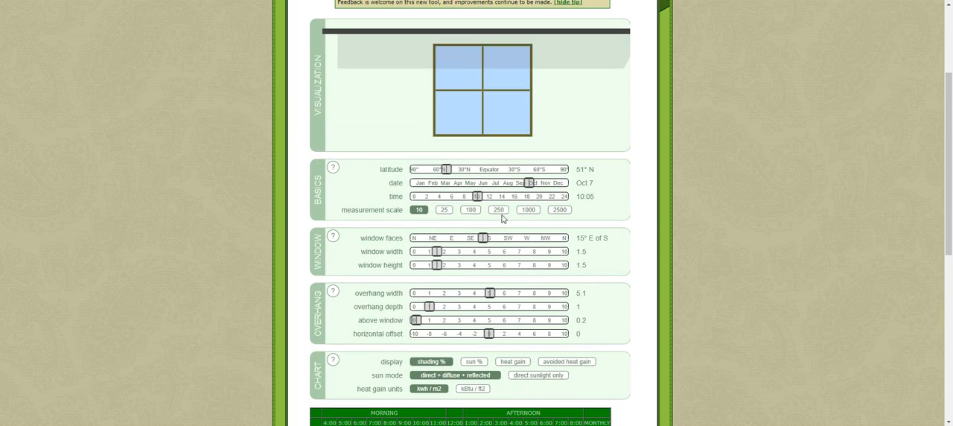
{"action": "scroll", "scroll_direction": "down", "scroll_amount": 3}
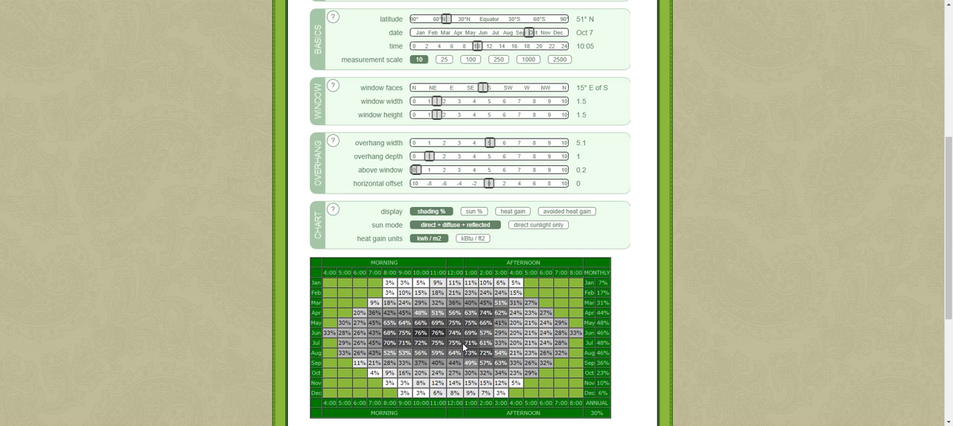
Preview shading through Jun 19, Jan 18 and various hours, ending June 11 at 11:00
{"action": "scroll", "scroll_direction": "up", "scroll_amount": 3}
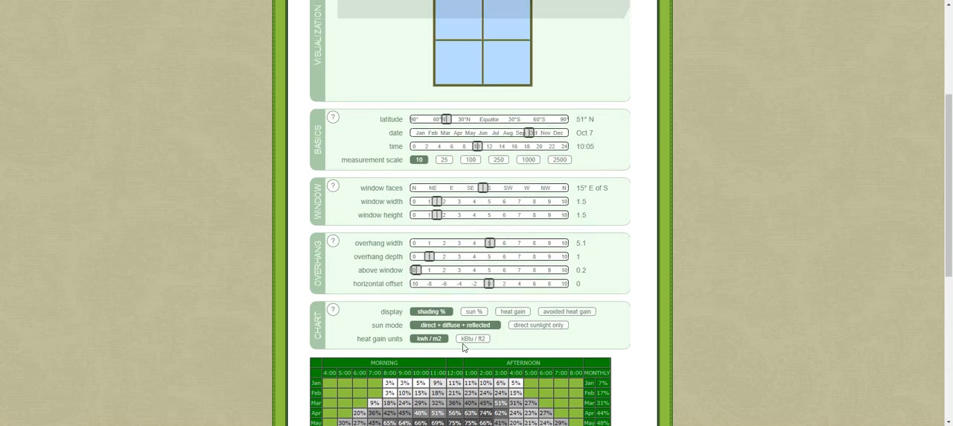
{"action": "scroll", "scroll_direction": "up", "scroll_amount": 3}
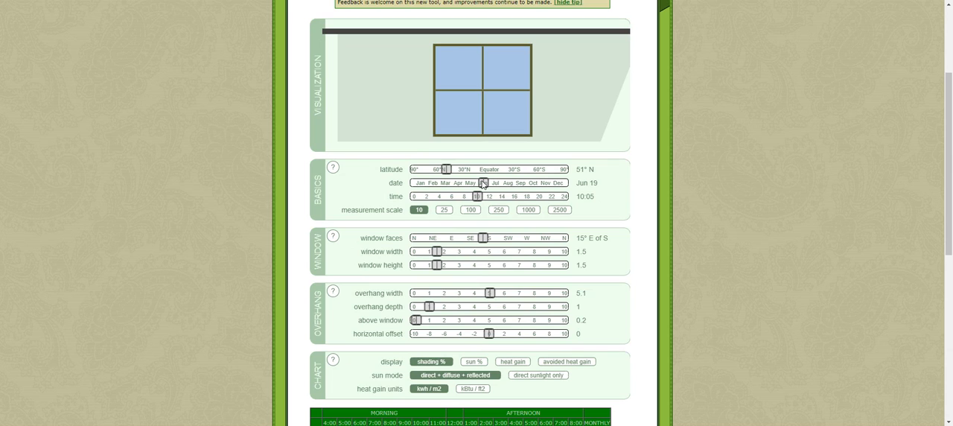
{"action": "left_click_drag", "start_coordinate": [475, 196], "coordinate": [448, 196]}
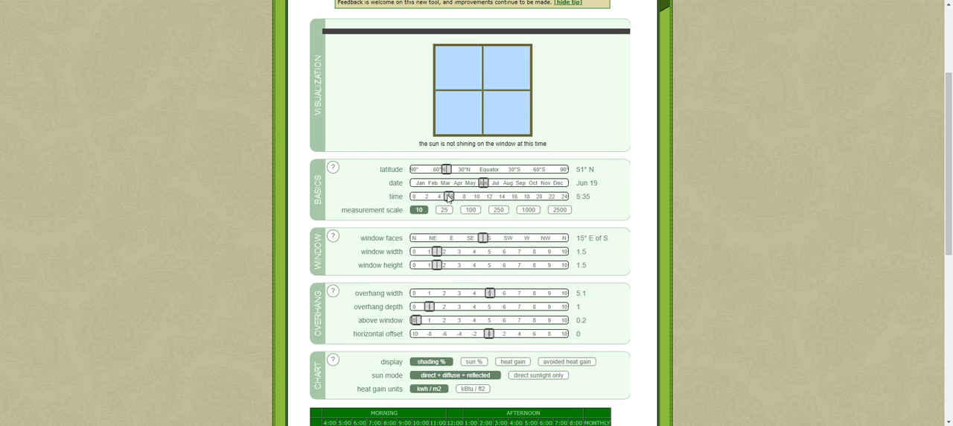
{"action": "left_click_drag", "start_coordinate": [448, 196], "coordinate": [511, 196]}
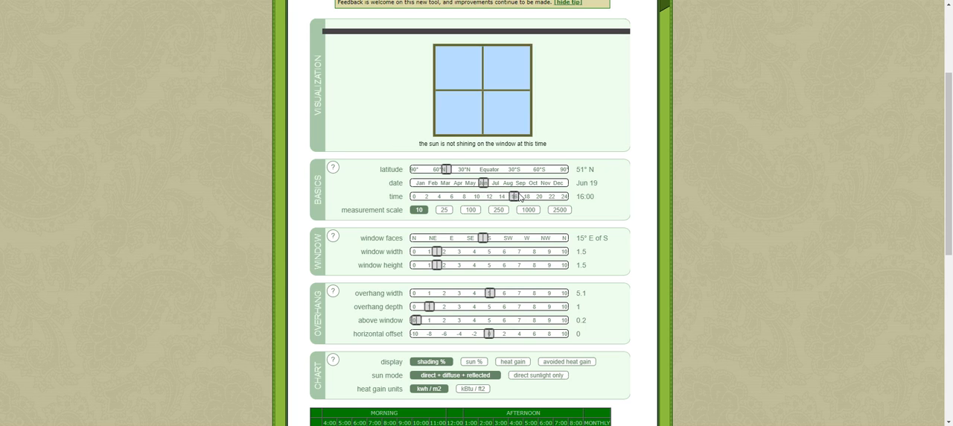
{"action": "left_click_drag", "start_coordinate": [515, 195], "coordinate": [480, 196]}
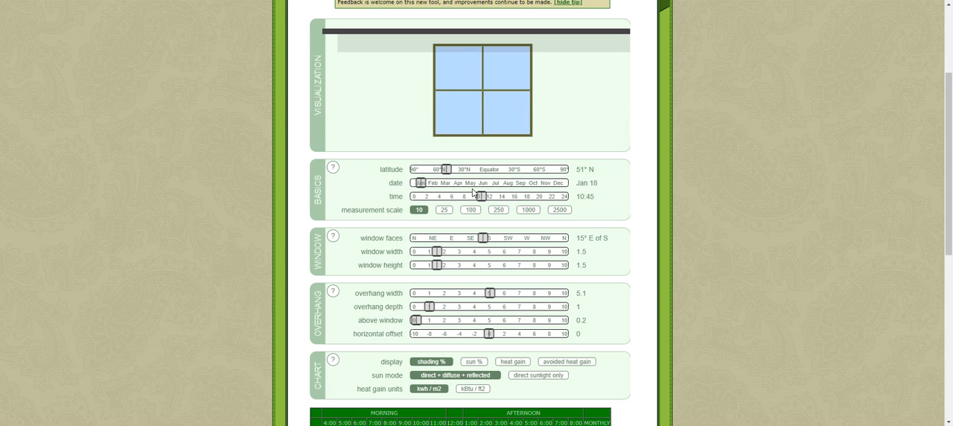
{"action": "left_click_drag", "start_coordinate": [483, 196], "coordinate": [500, 197]}
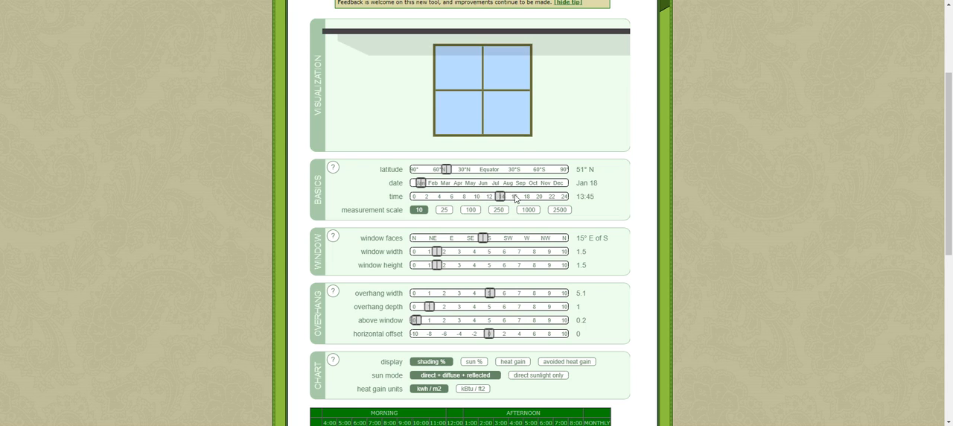
{"action": "left_click_drag", "start_coordinate": [499, 195], "coordinate": [488, 195]}
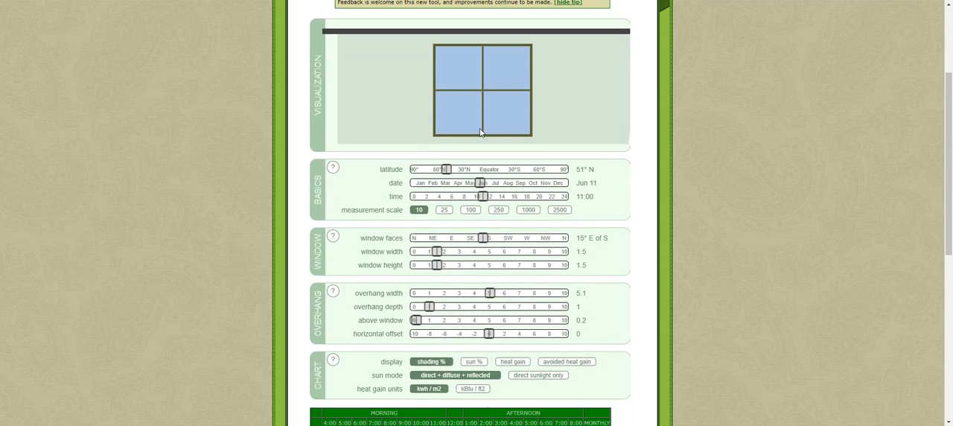
Scroll through the shading % chart to review monthly and annual values
{"action": "scroll", "scroll_direction": "down", "scroll_amount": 3}
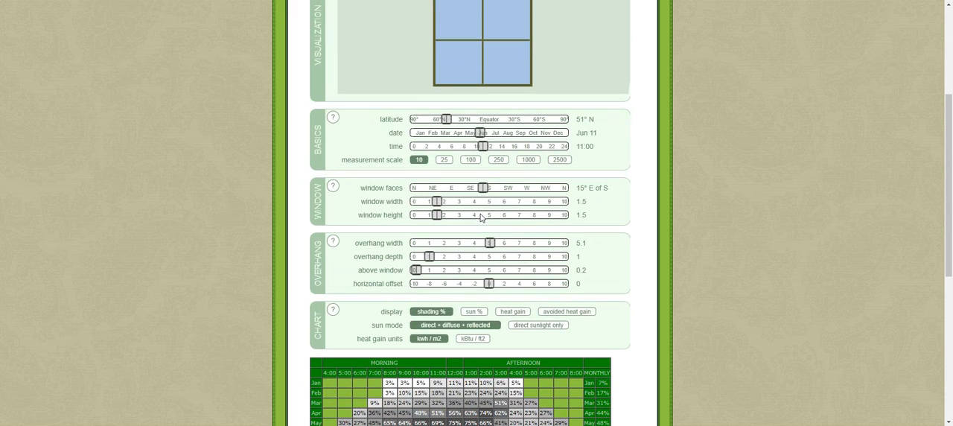
{"action": "scroll", "scroll_direction": "down", "scroll_amount": 3}
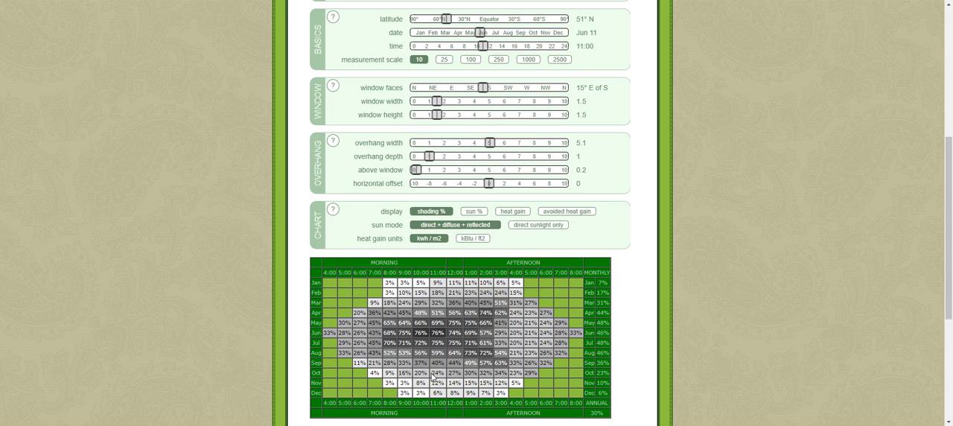
{"action": "scroll", "scroll_direction": "down", "scroll_amount": 3}
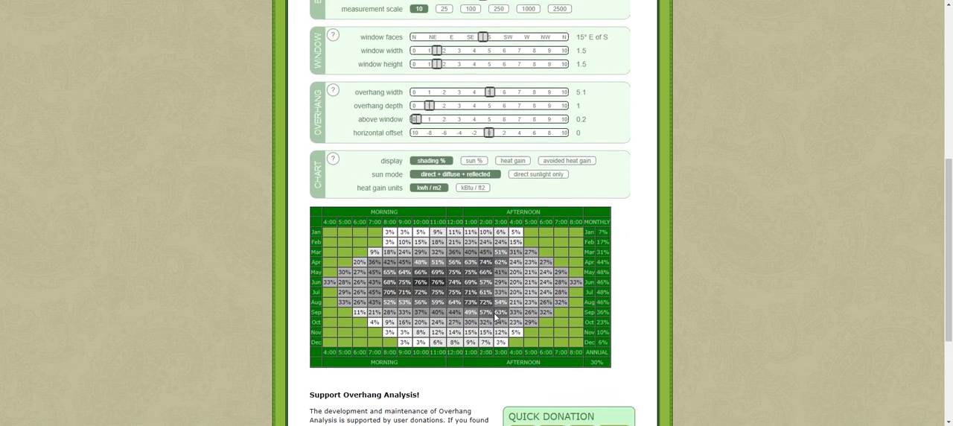
{"action": "scroll", "scroll_direction": "up", "scroll_amount": 3}
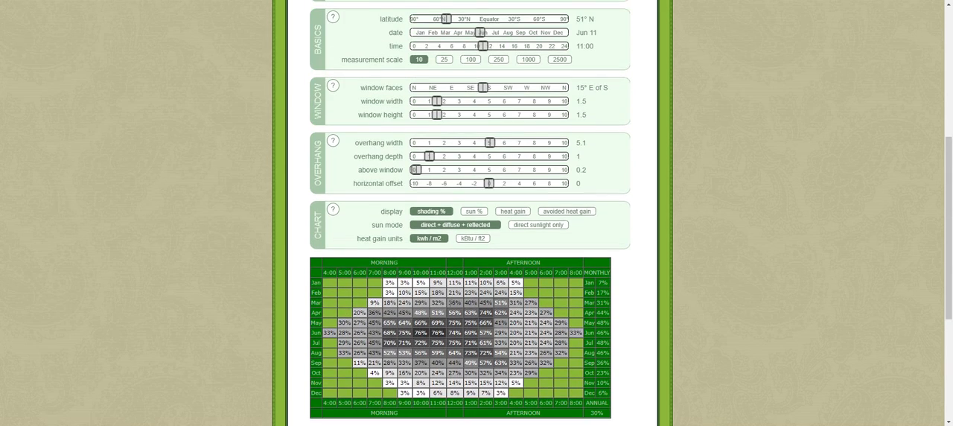
{"action": "scroll", "scroll_direction": "up", "scroll_amount": 3}
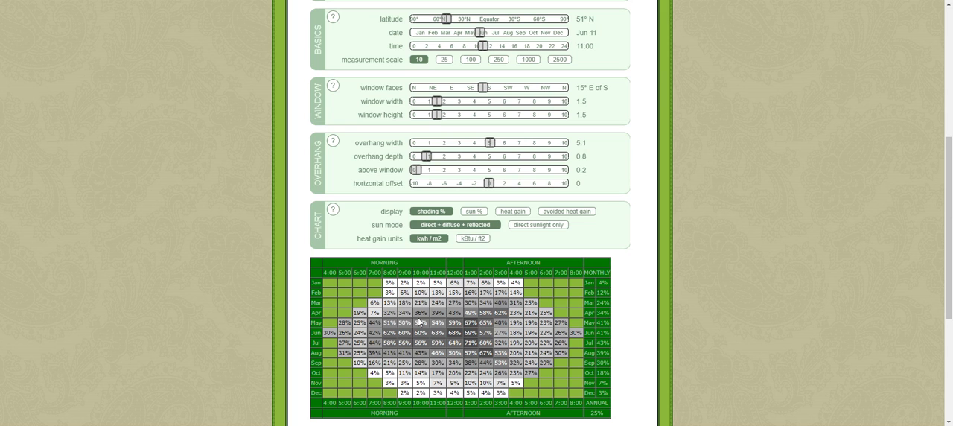
Check the shading chart showing 25% annual shading with 0.8 m overhang depth
{"action": "scroll", "scroll_direction": "up", "scroll_amount": 3}
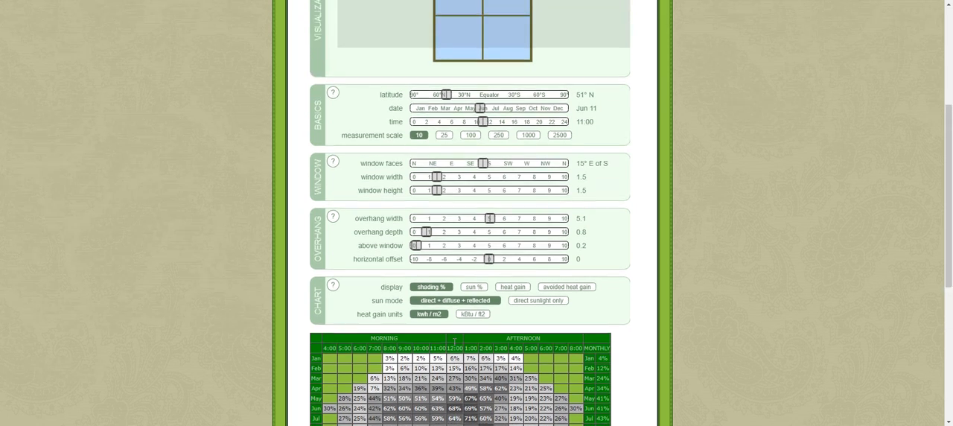
{"action": "scroll", "scroll_direction": "down", "scroll_amount": 3}
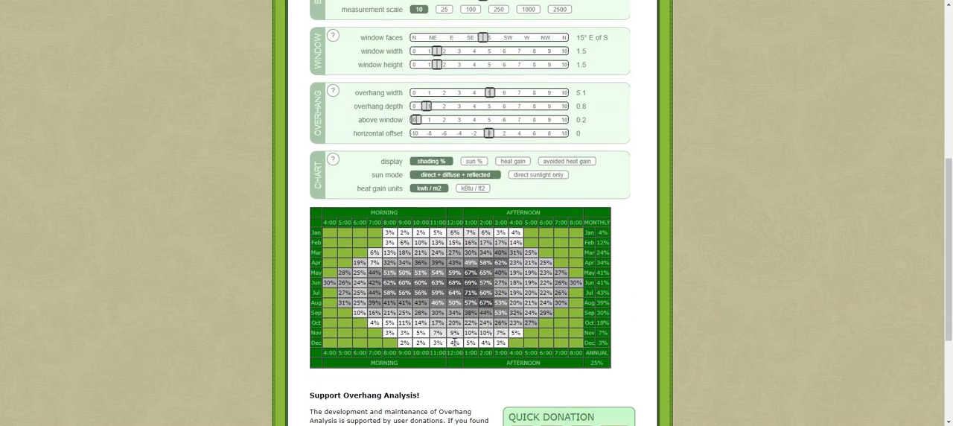
{"action": "scroll", "scroll_direction": "down", "scroll_amount": 3}
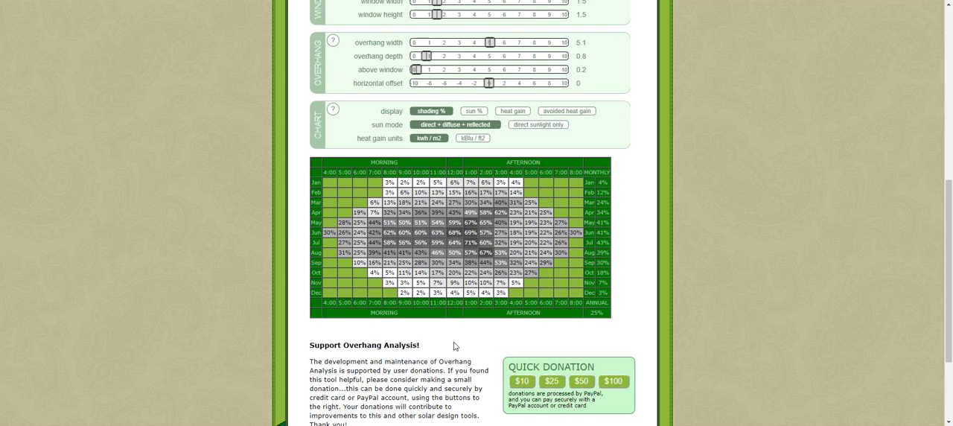